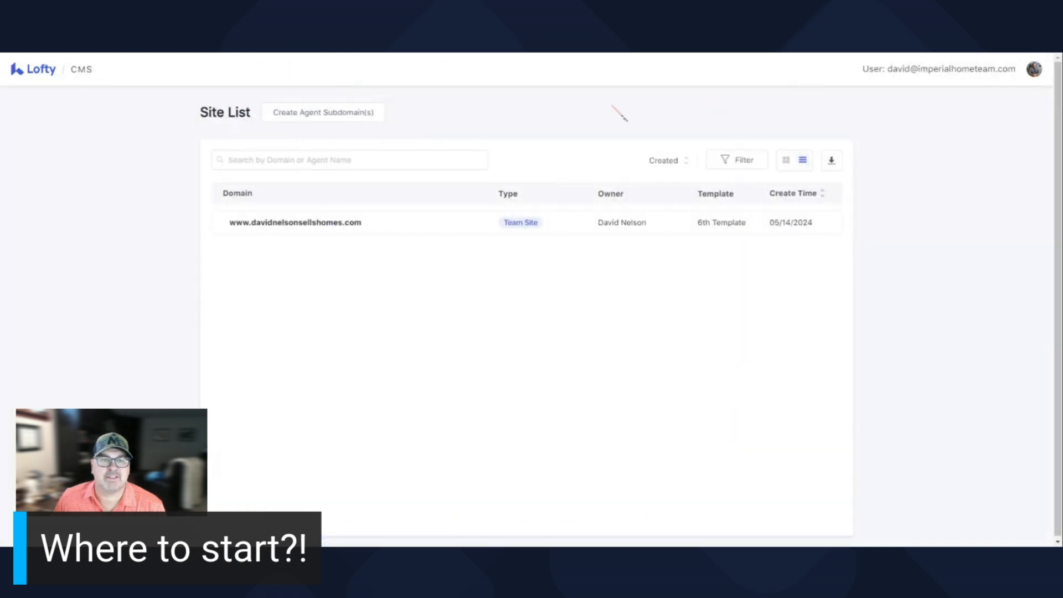
mouse_move(439, 119)
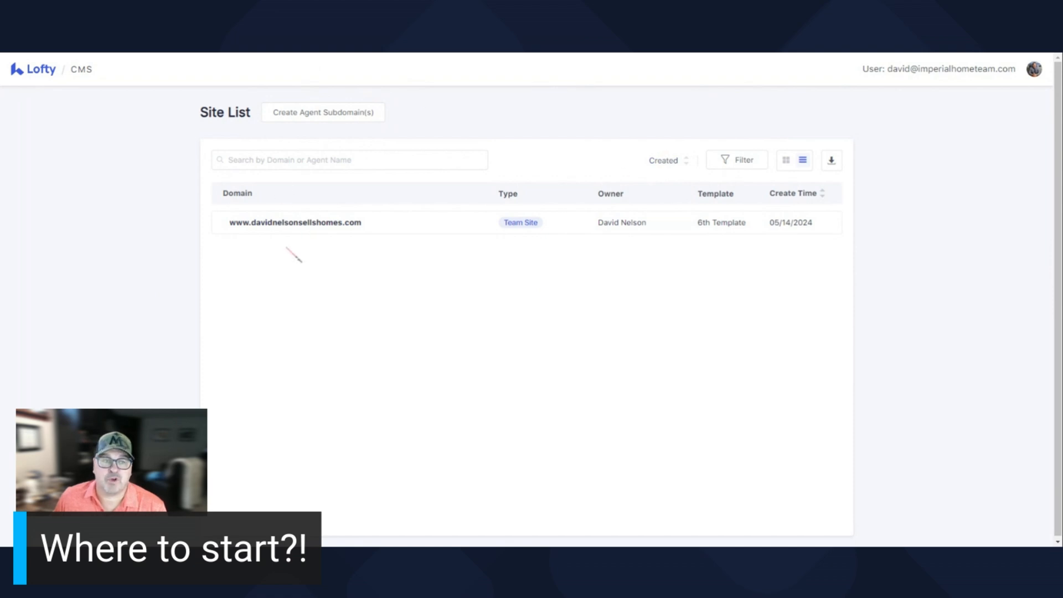
mouse_move(296, 326)
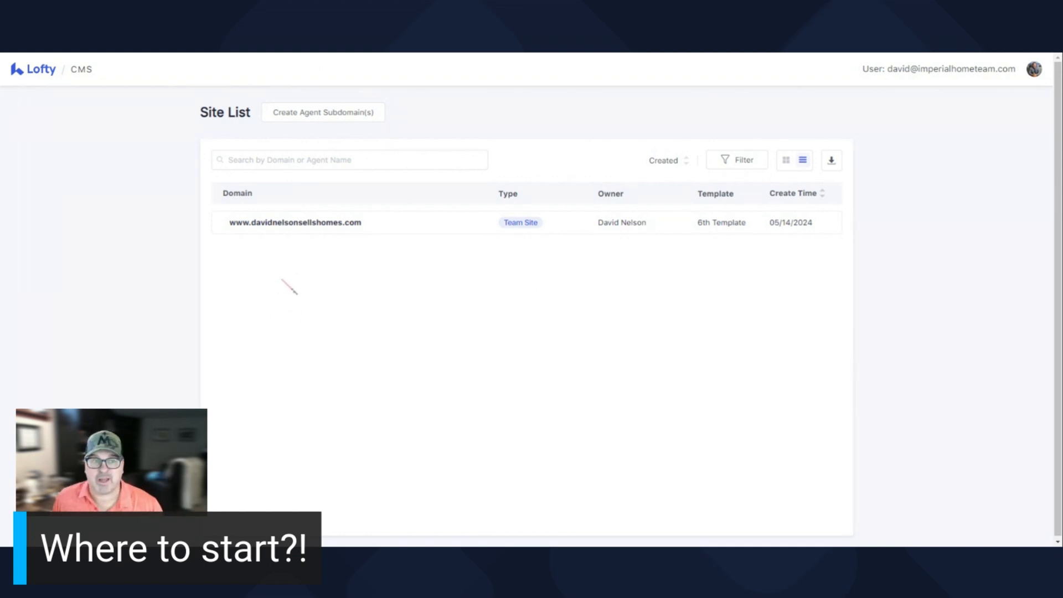
mouse_move(322, 234)
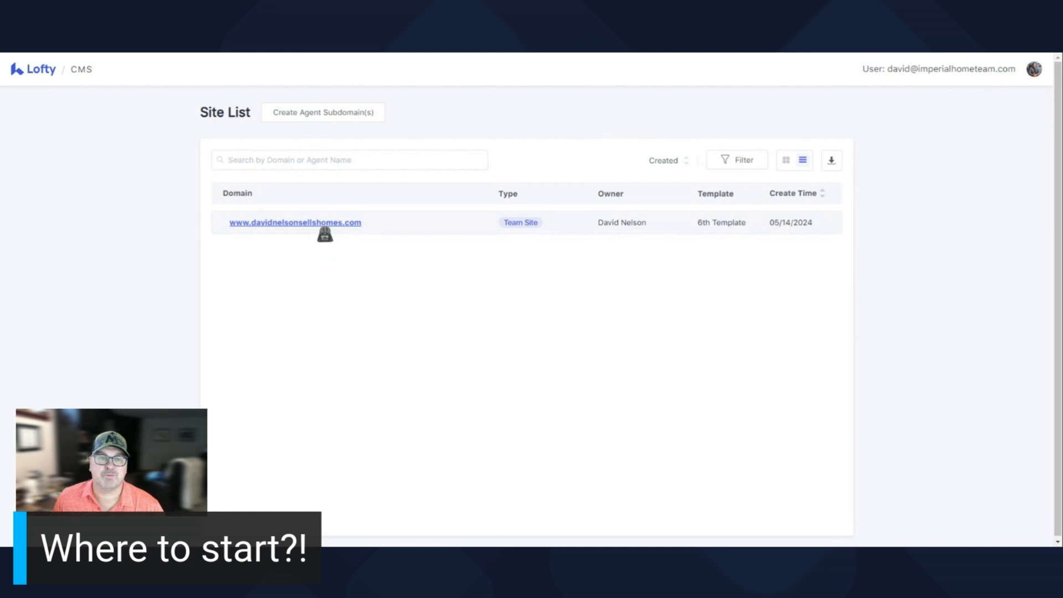
Open the team site's Overview tab from its domain link in the Site List
left_click(296, 222)
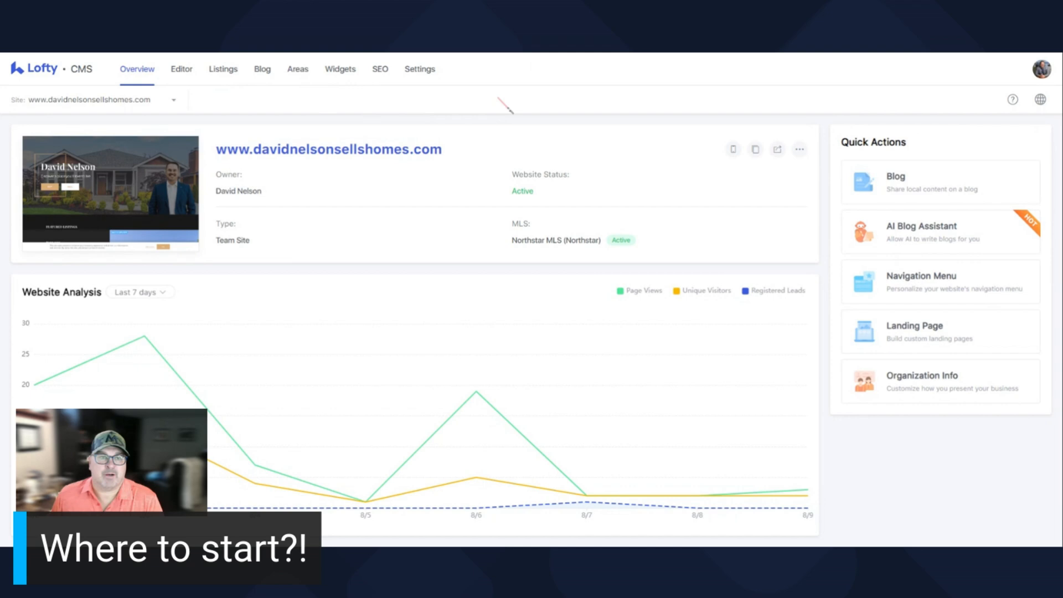
mouse_move(519, 133)
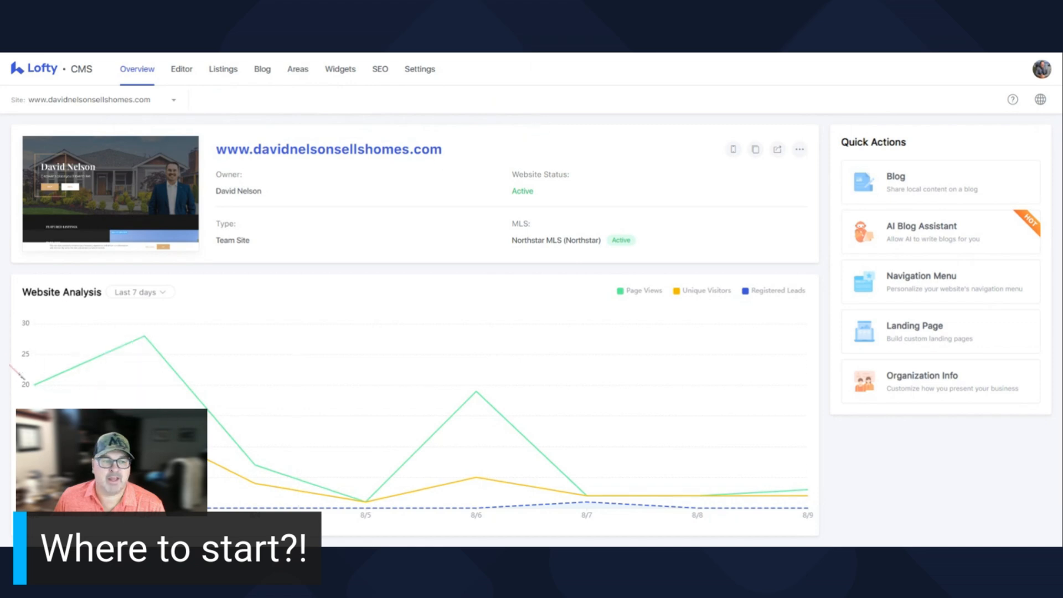
mouse_move(332, 264)
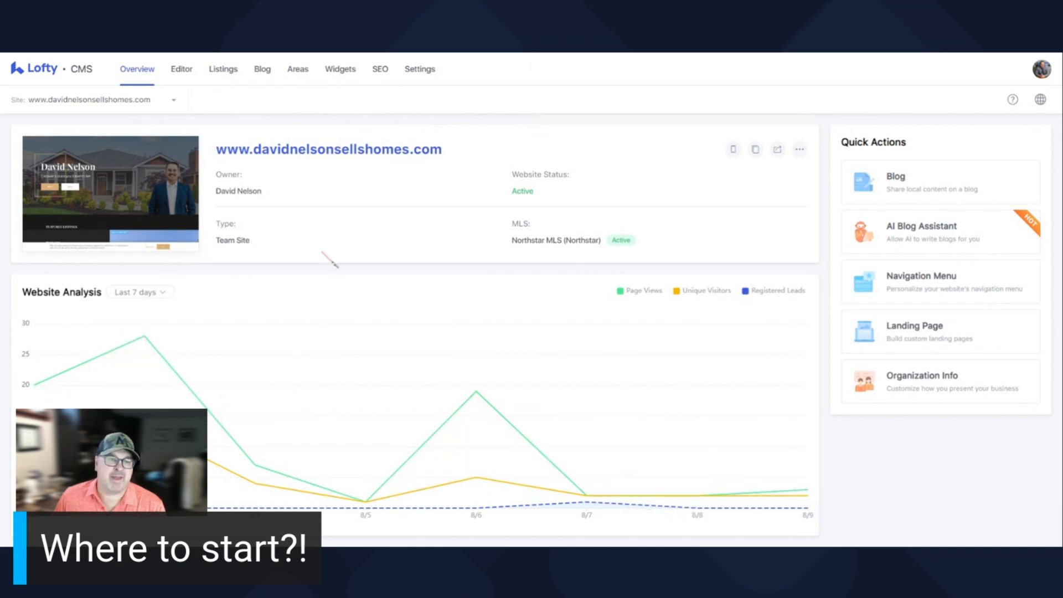